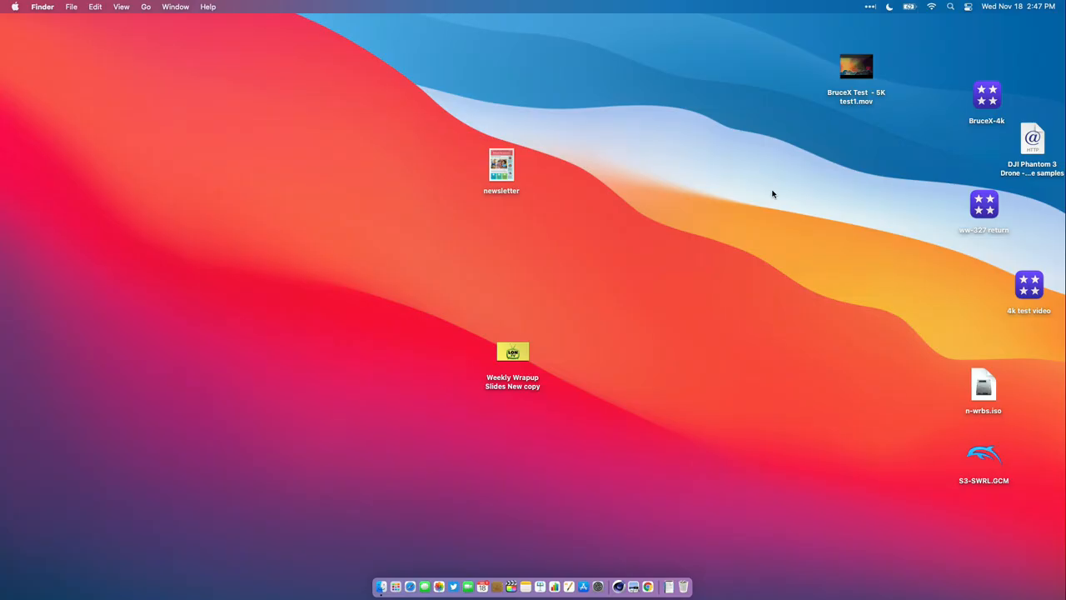
Select the '4k test video' file on the desktop
{"action": "left_click", "coordinate": [1029, 286]}
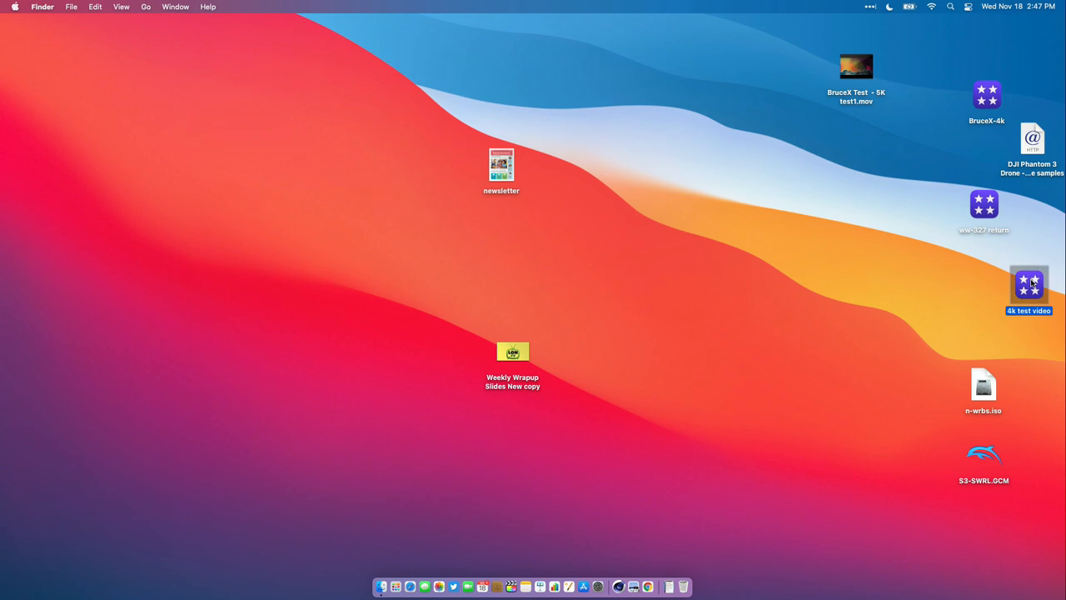